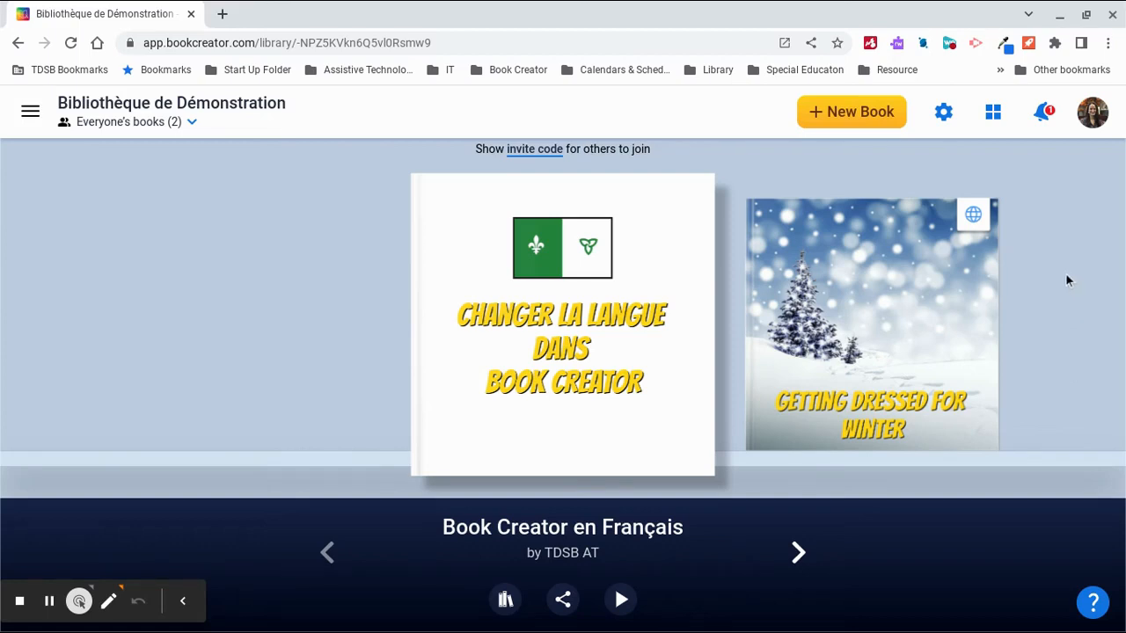
mouse_move(1073, 207)
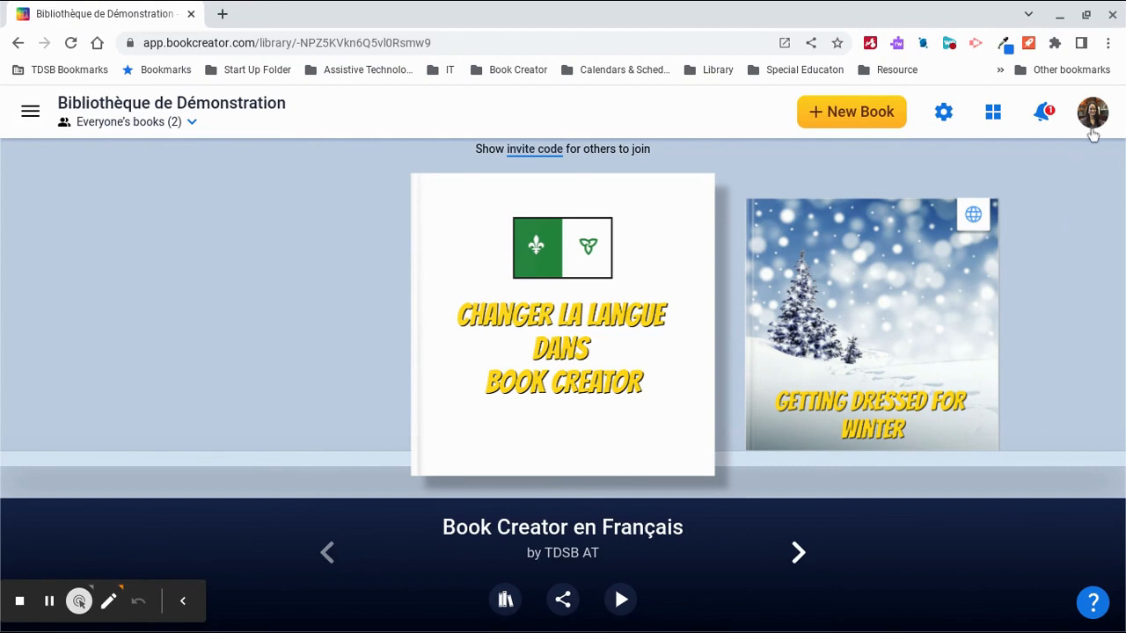
Show the signed-in user's account menu from the library's profile picture
left_click(1090, 112)
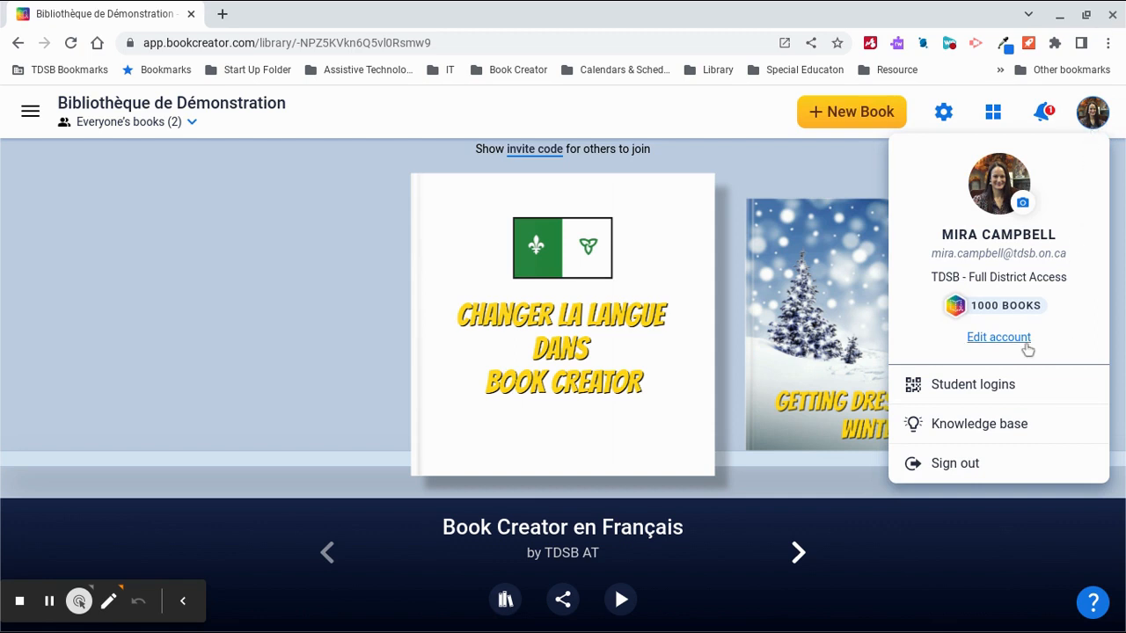
In Edit Account, choose French as the interface language
left_click(999, 338)
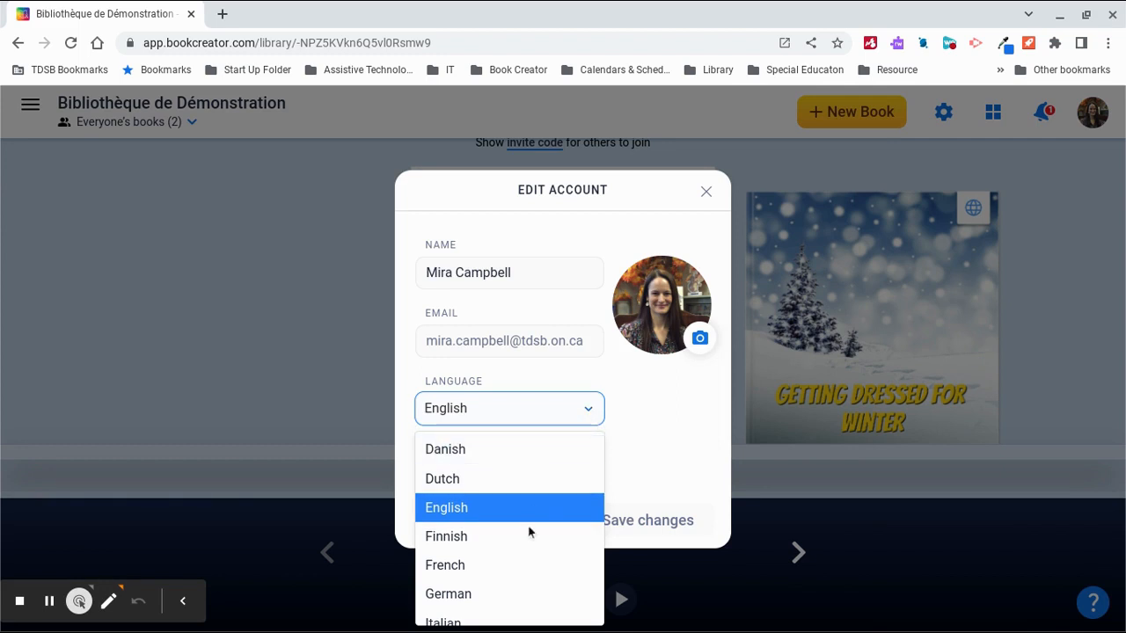
mouse_move(508, 565)
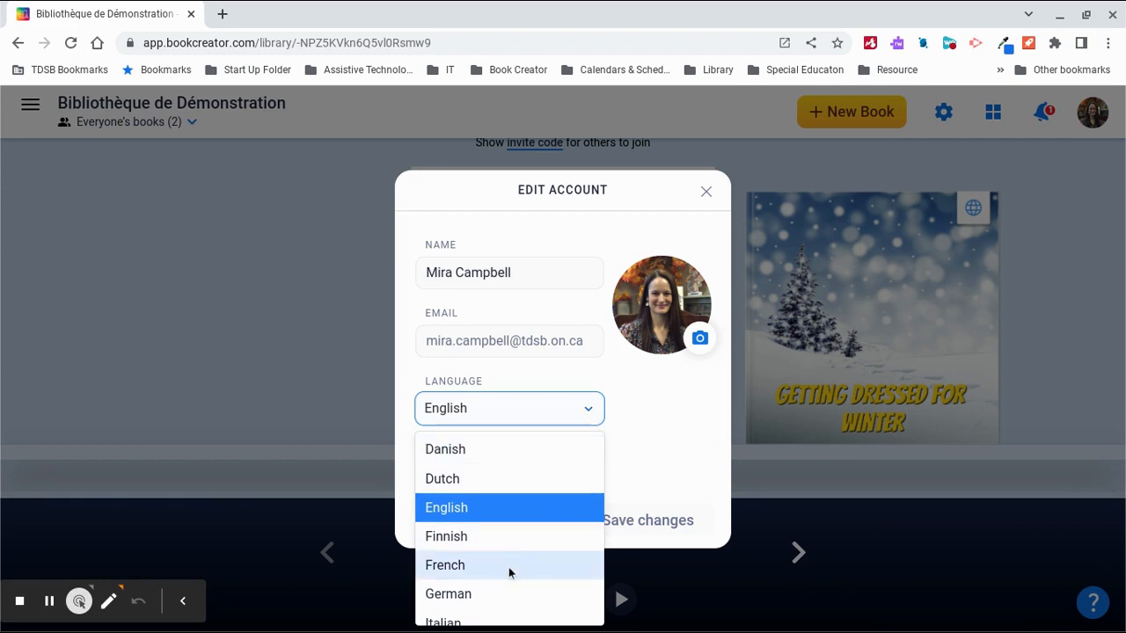
left_click(444, 565)
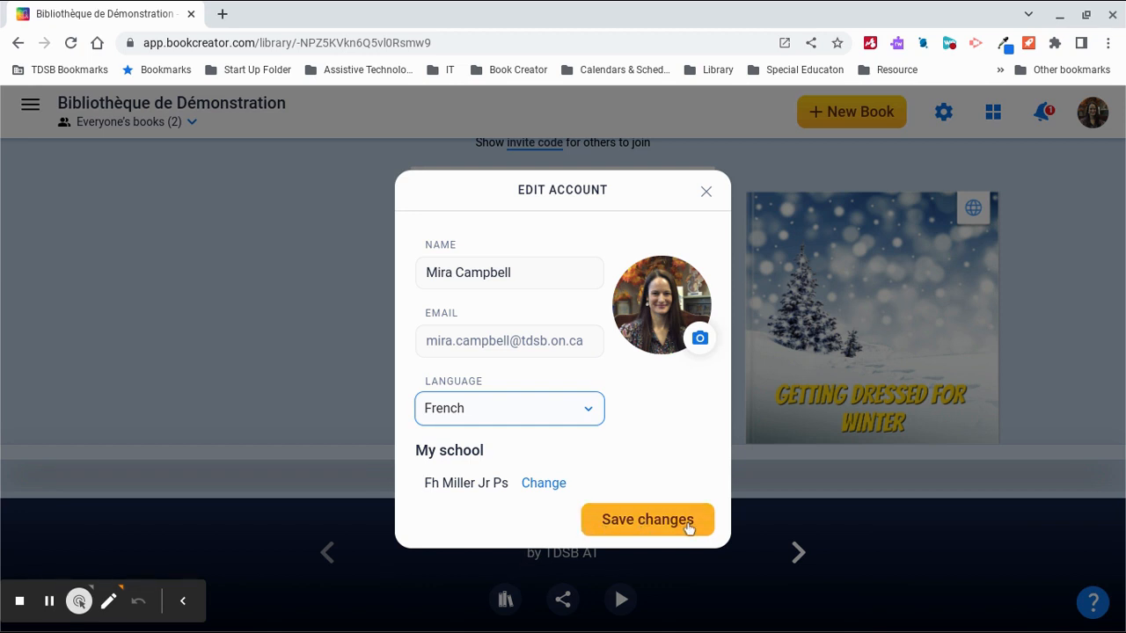
Save the account changes so the library interface appears in French
left_click(647, 519)
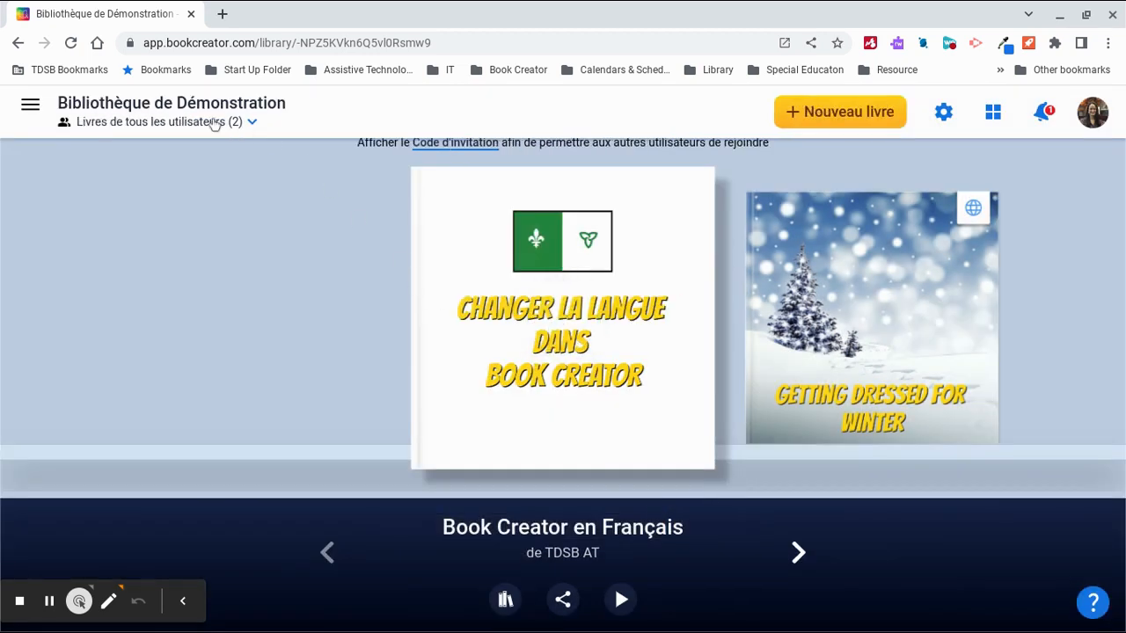
mouse_move(299, 134)
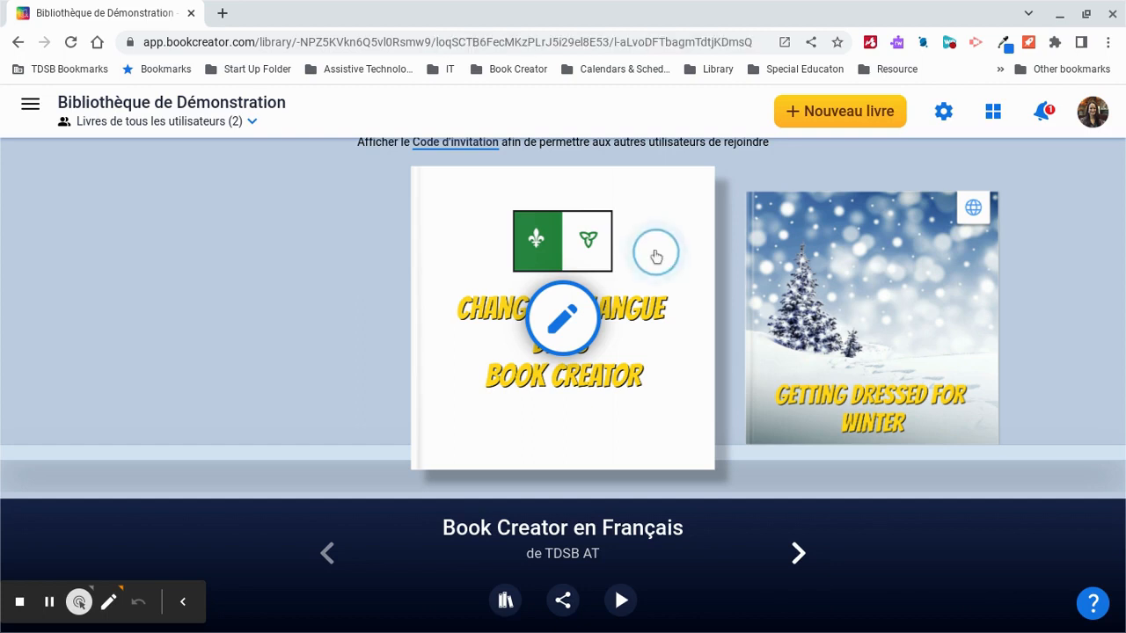
Bring the book 'Book Creator en Français' into its reader view
left_click(562, 319)
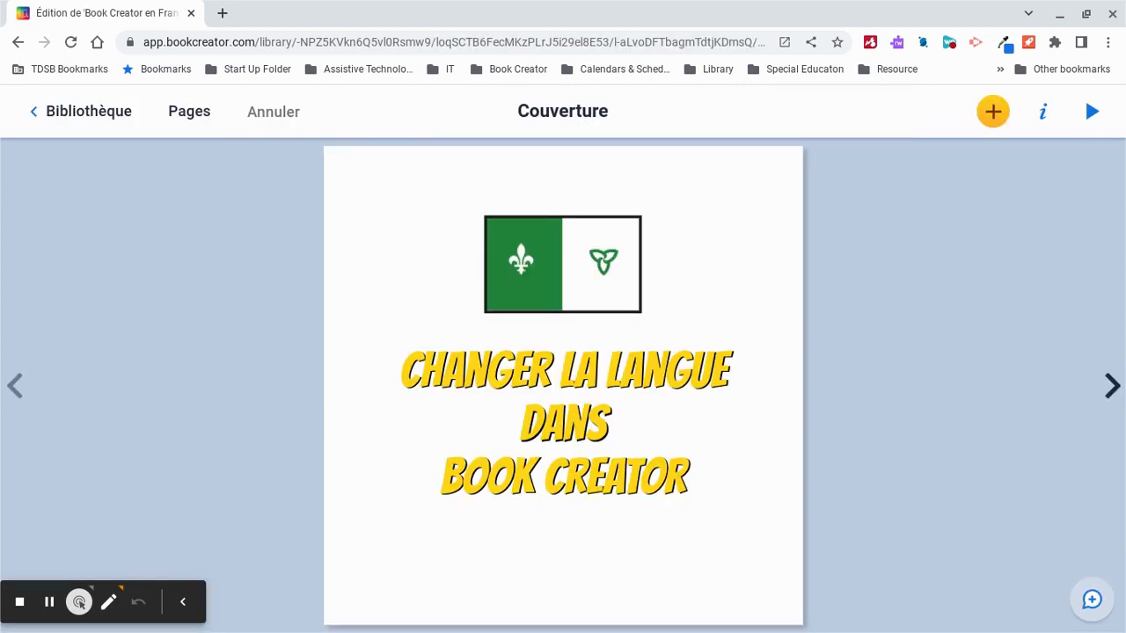
mouse_move(1094, 140)
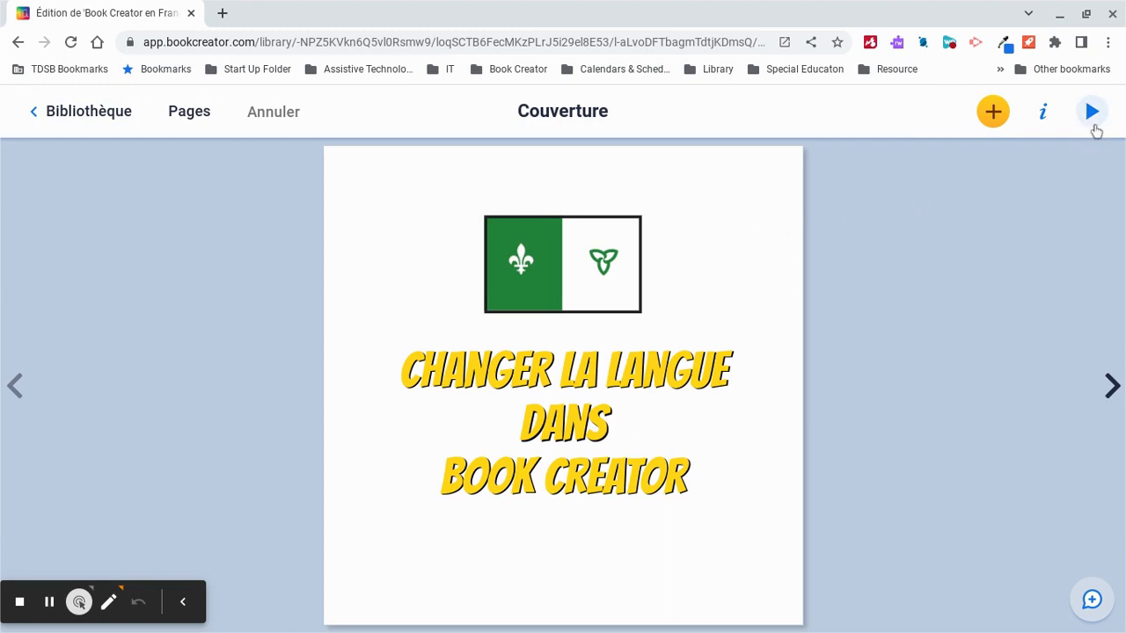
left_click(1090, 111)
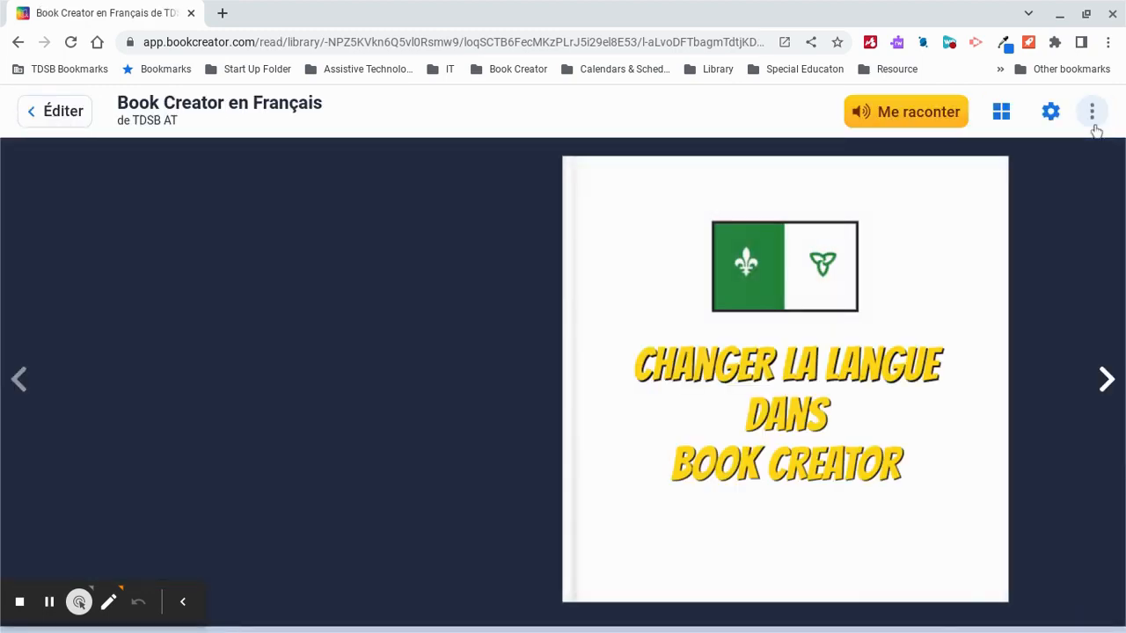
mouse_move(1049, 112)
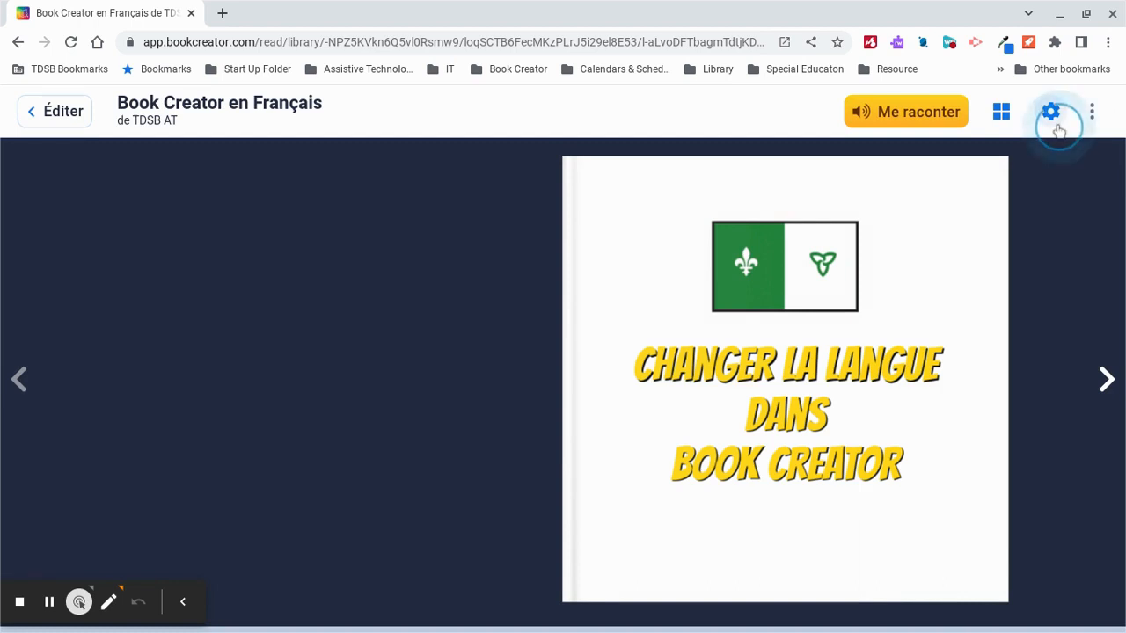
Set the Read to Me voice to Français (France) – Chrome OS français 1 and save the settings
left_click(1050, 112)
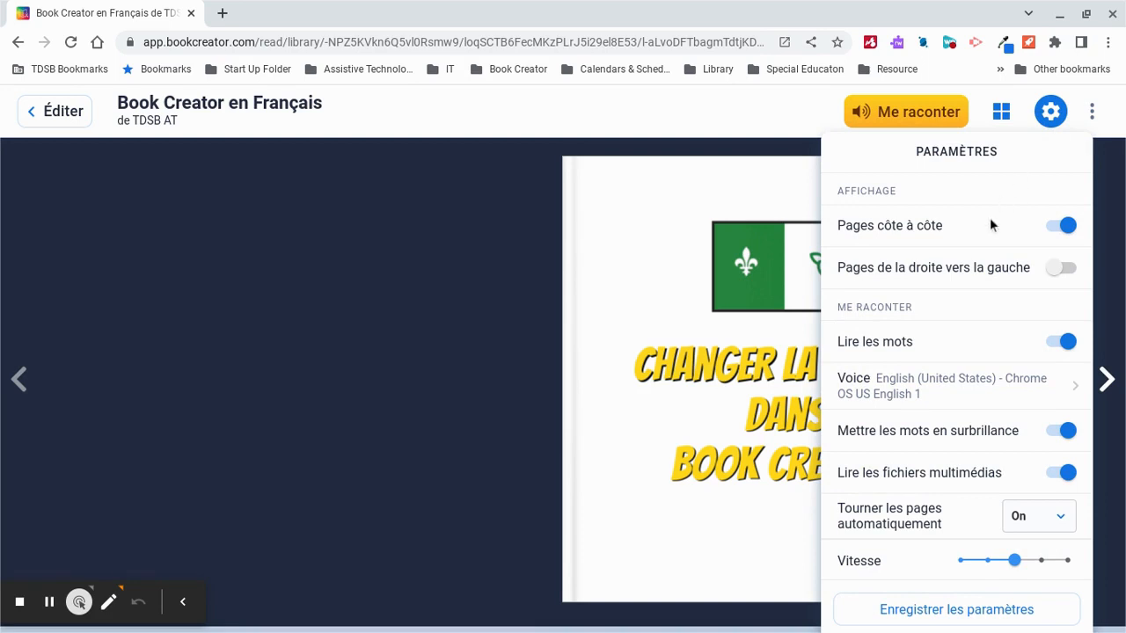
mouse_move(981, 402)
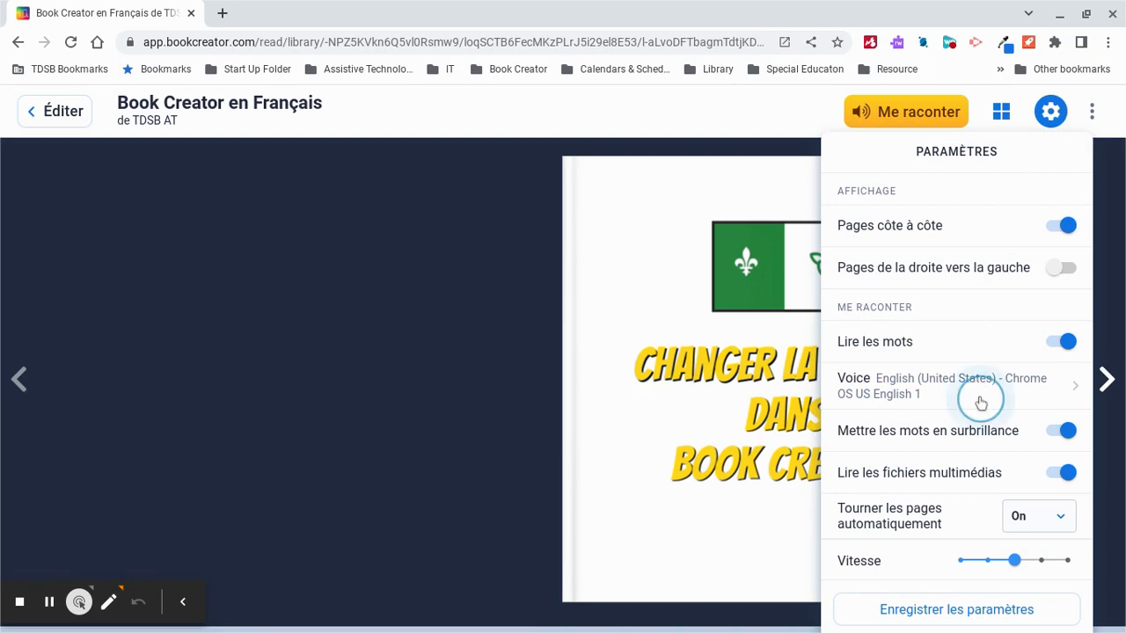
left_click(957, 385)
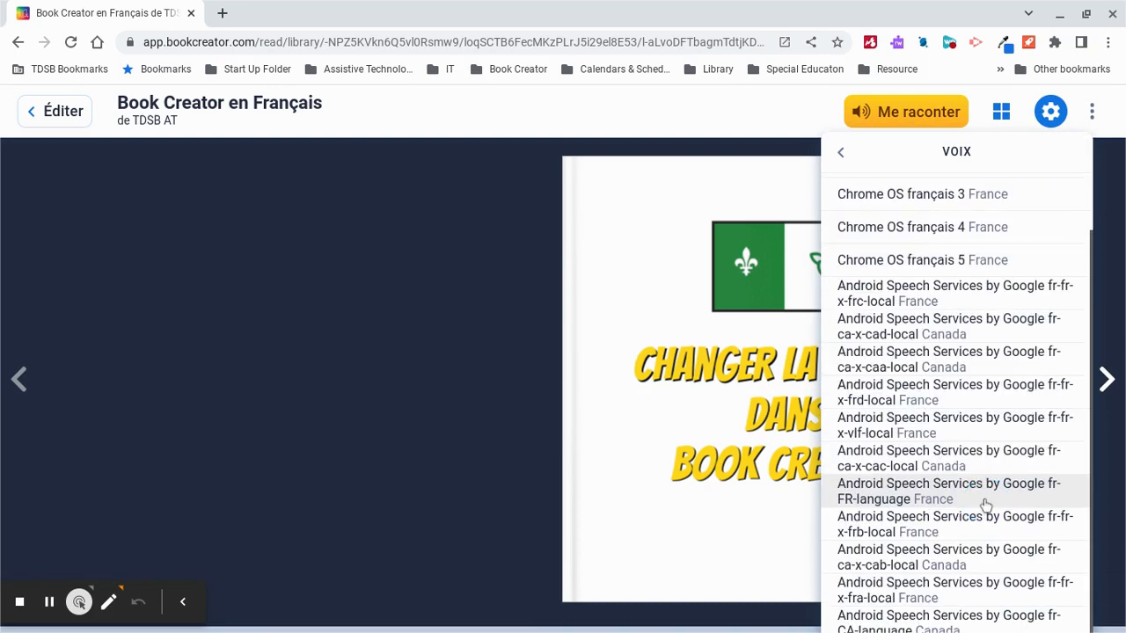
scroll("up", 3)
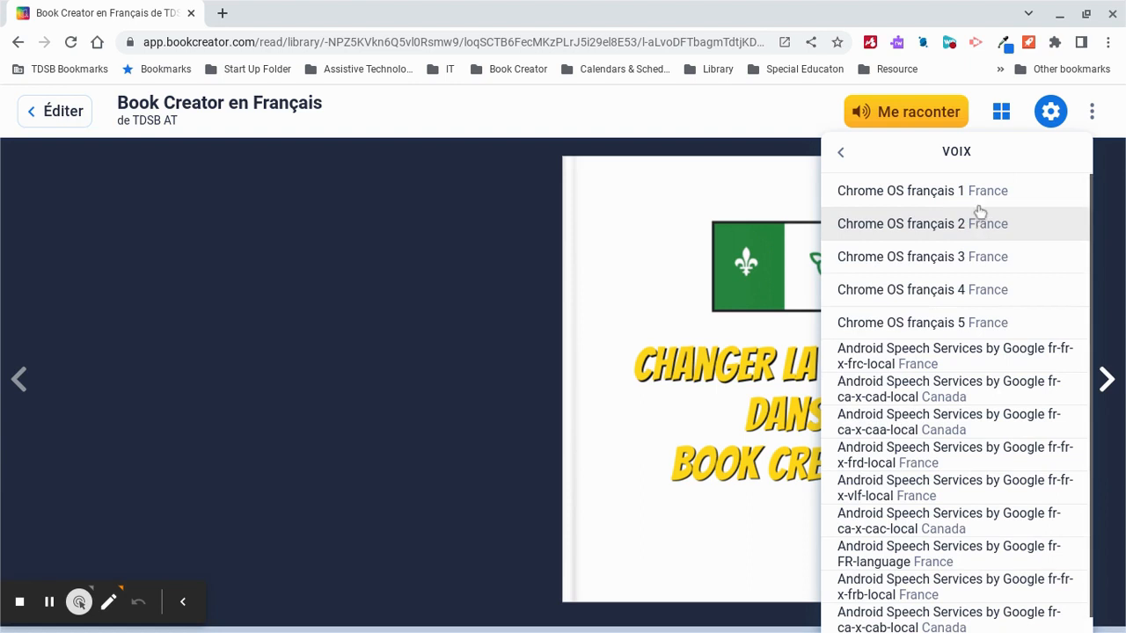
left_click(922, 190)
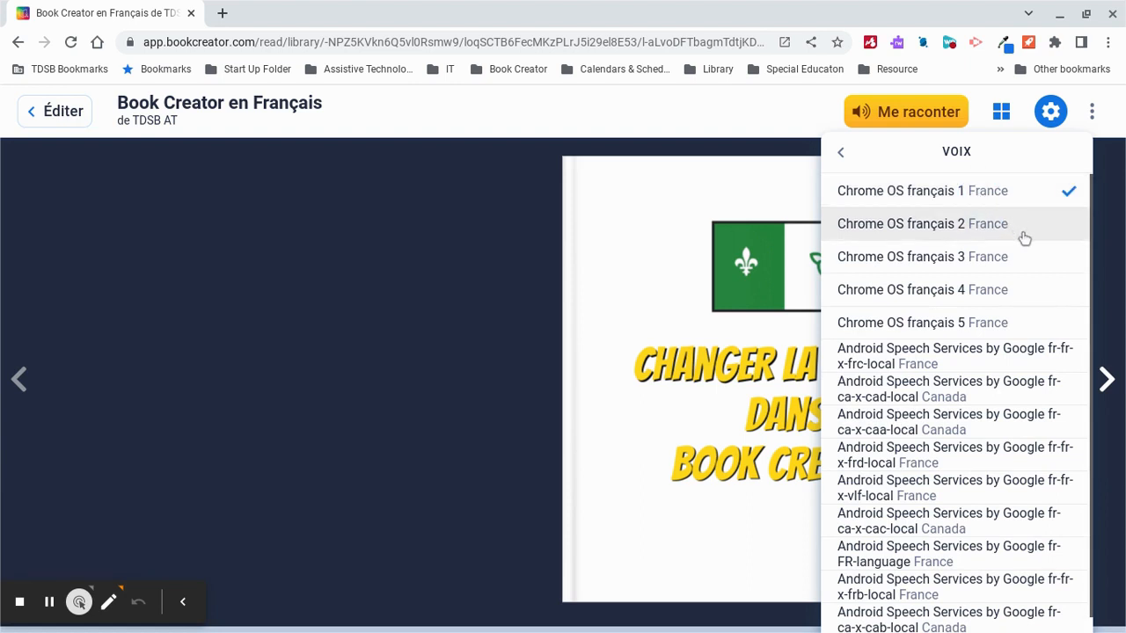
mouse_move(1010, 218)
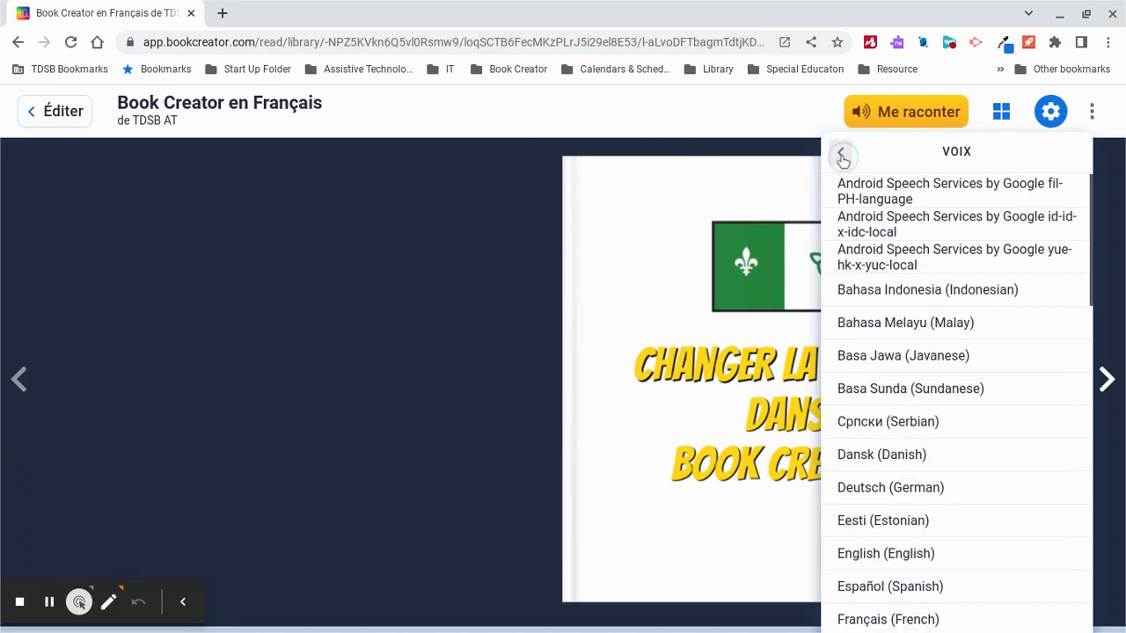
left_click(840, 155)
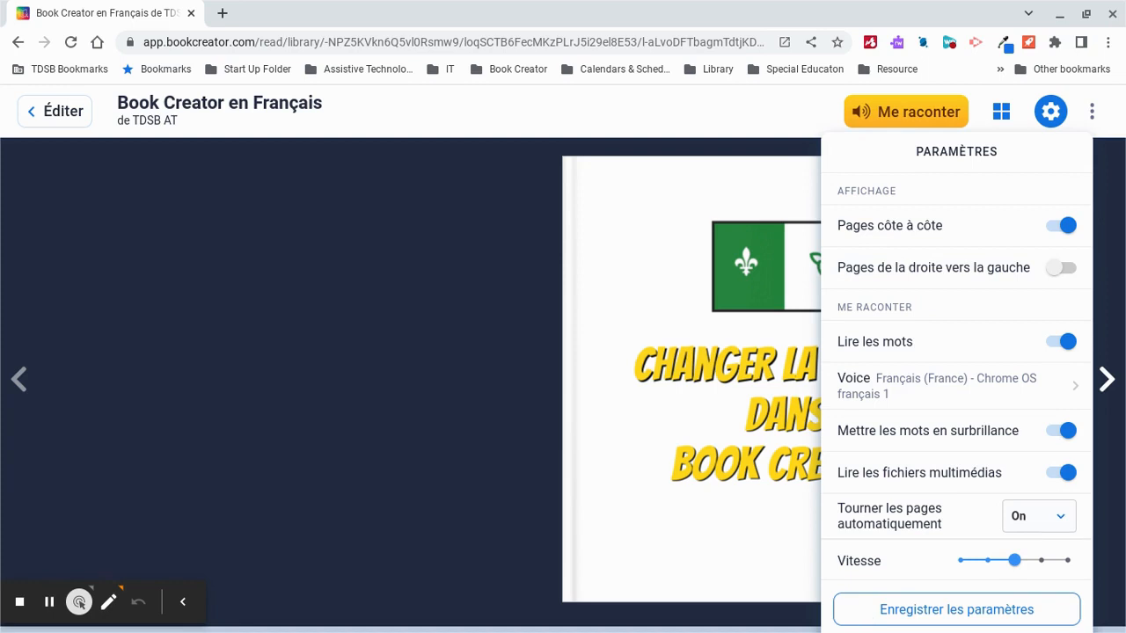
left_click(957, 608)
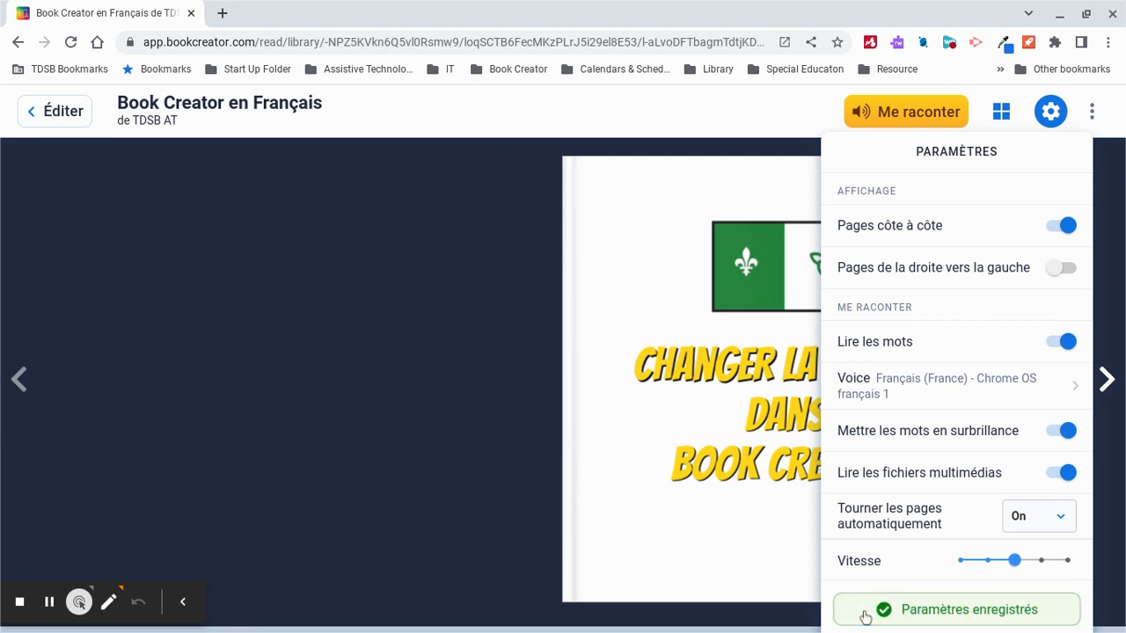
mouse_move(791, 589)
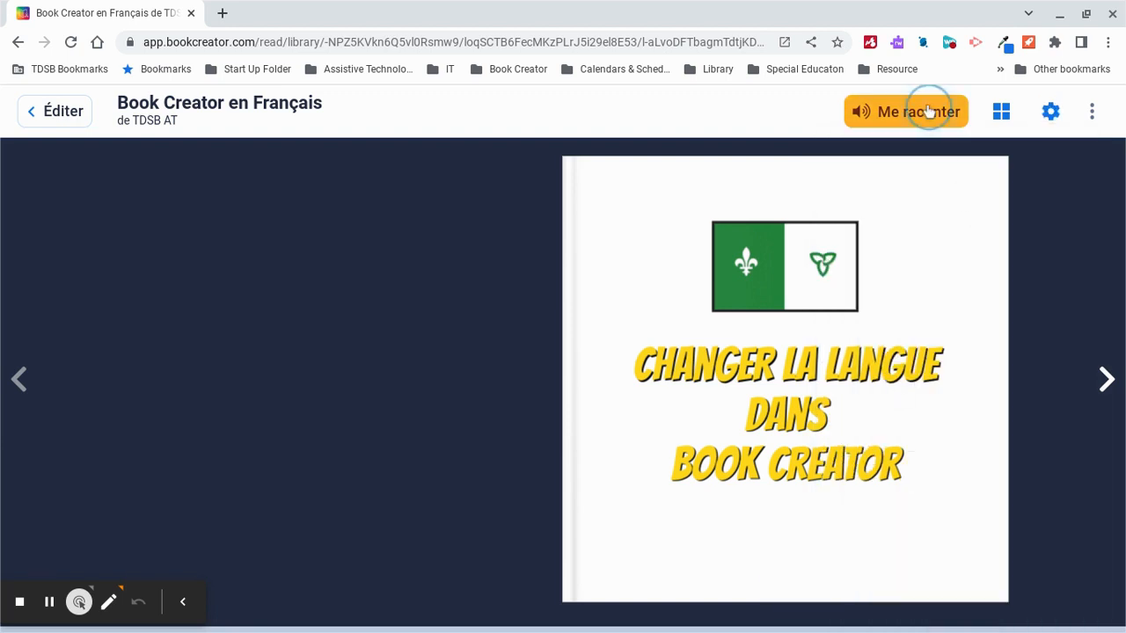
Start 'Me raconter' and advance through the pages to the end of the book
left_click(904, 111)
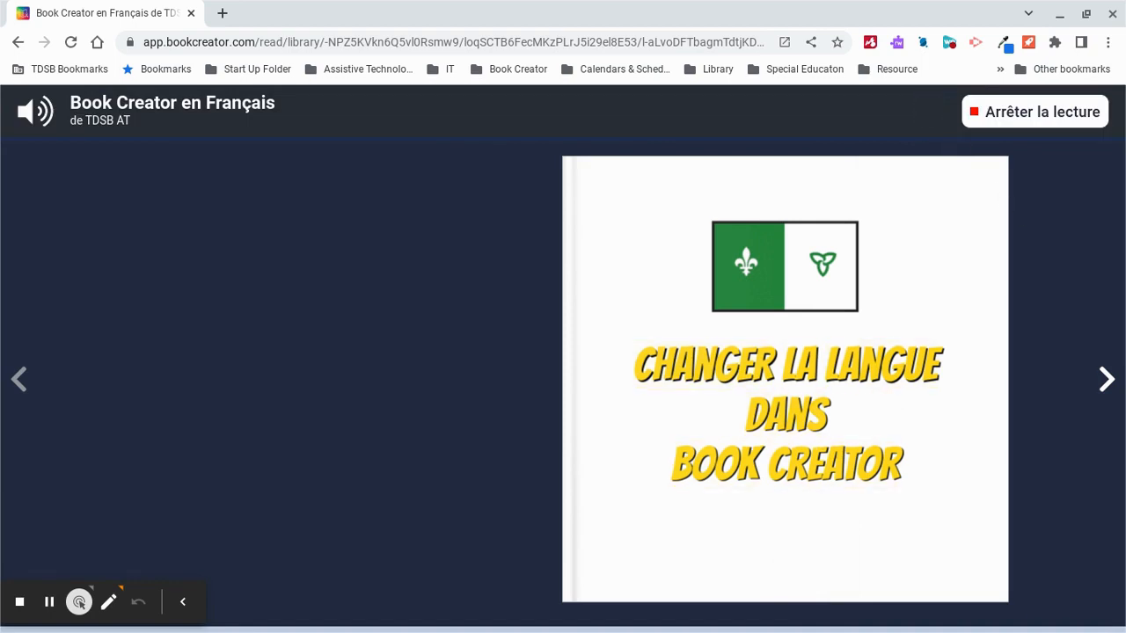
left_click(1106, 380)
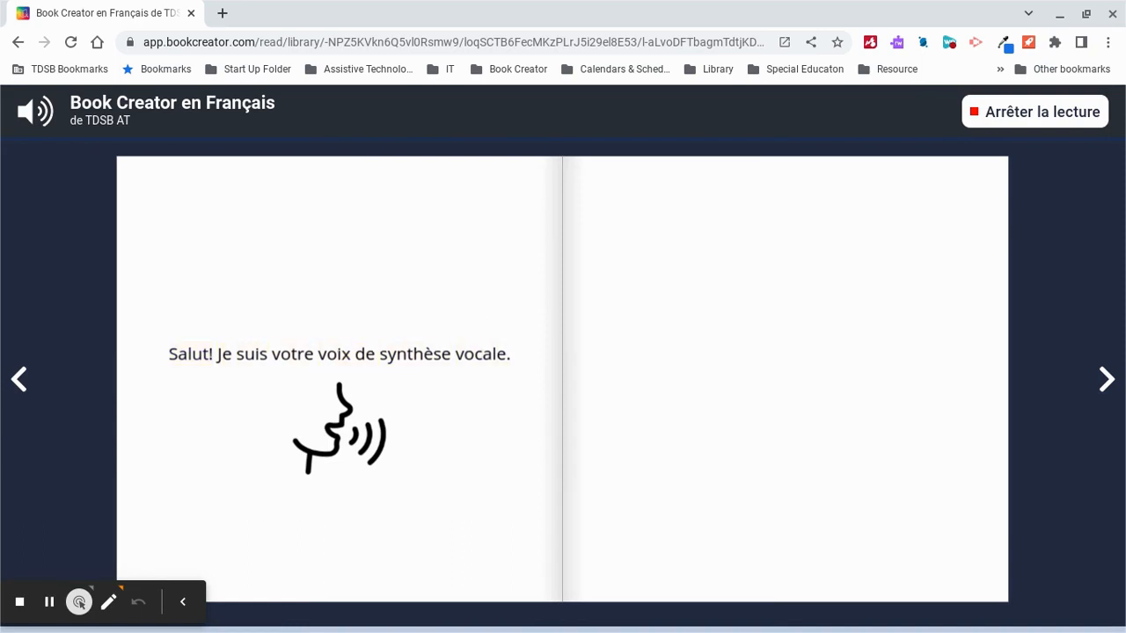
left_click(1104, 380)
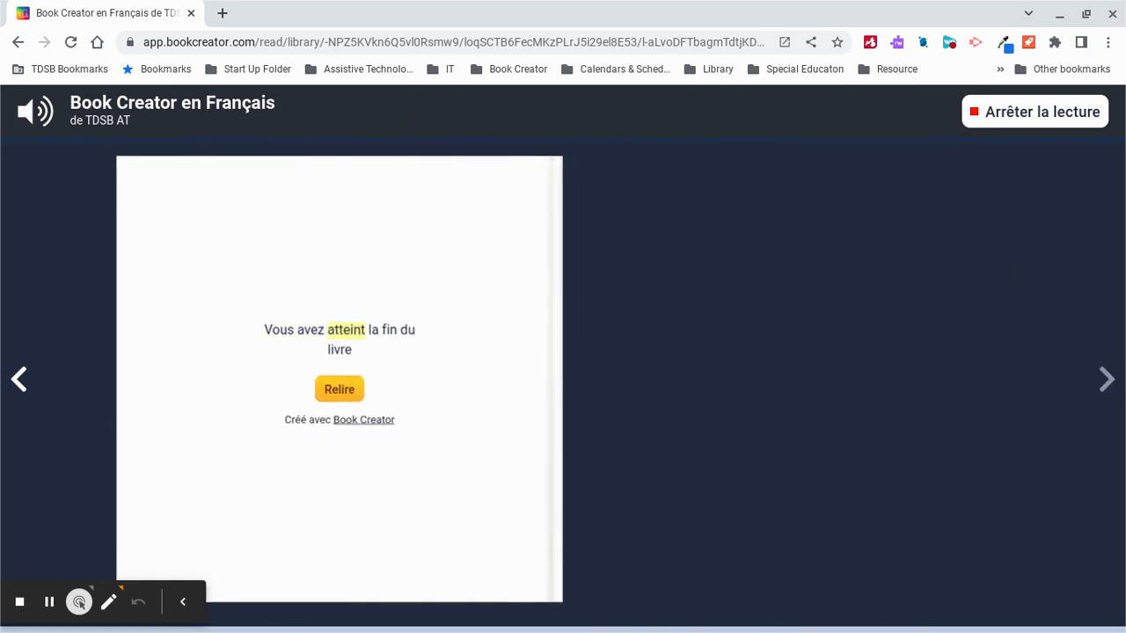